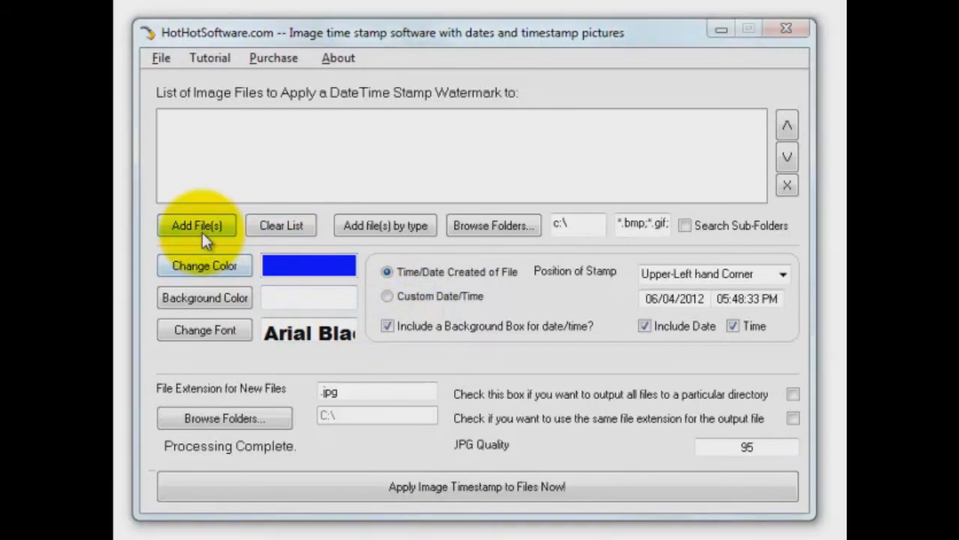
Step: Add Social.jpg to the stamping list and keep the stamp position at Upper-Left hand Corner
click(196, 224)
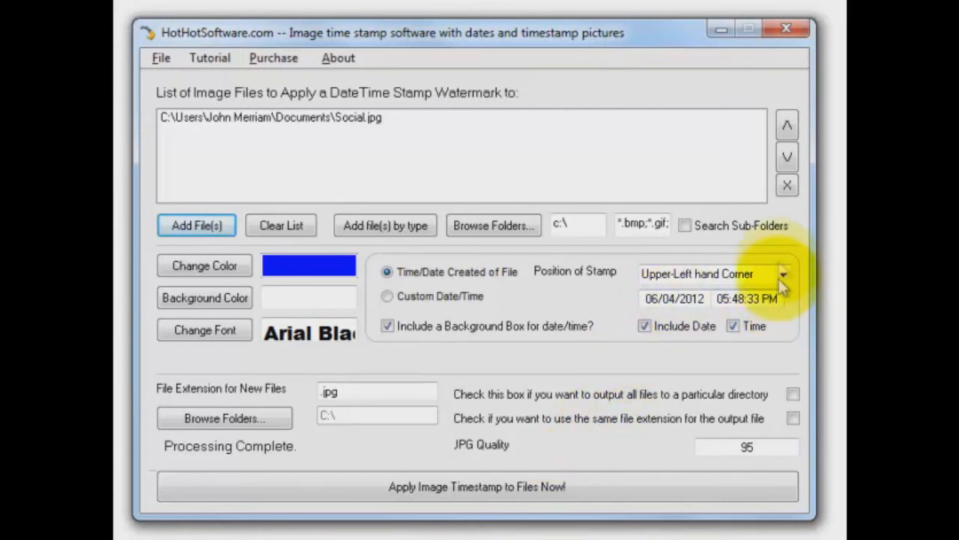
click(784, 273)
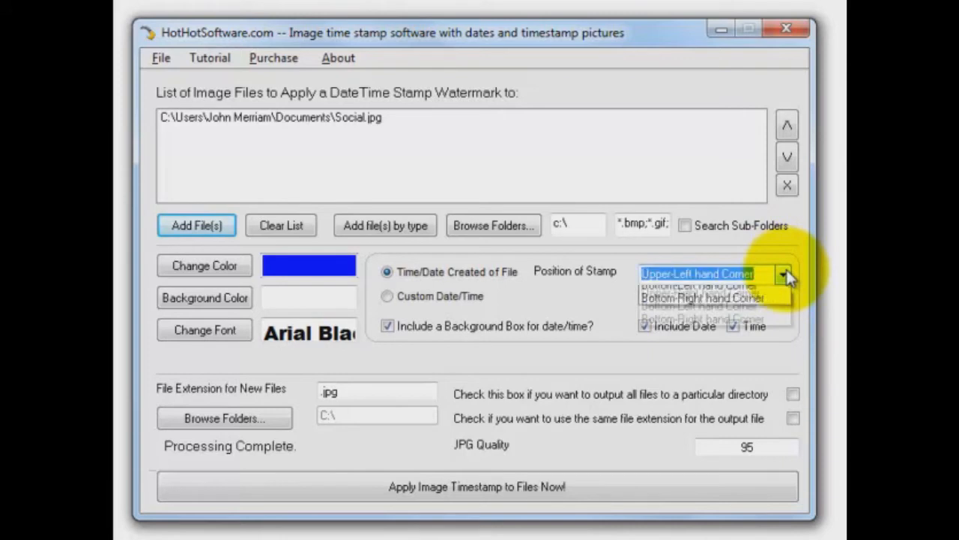
click(785, 273)
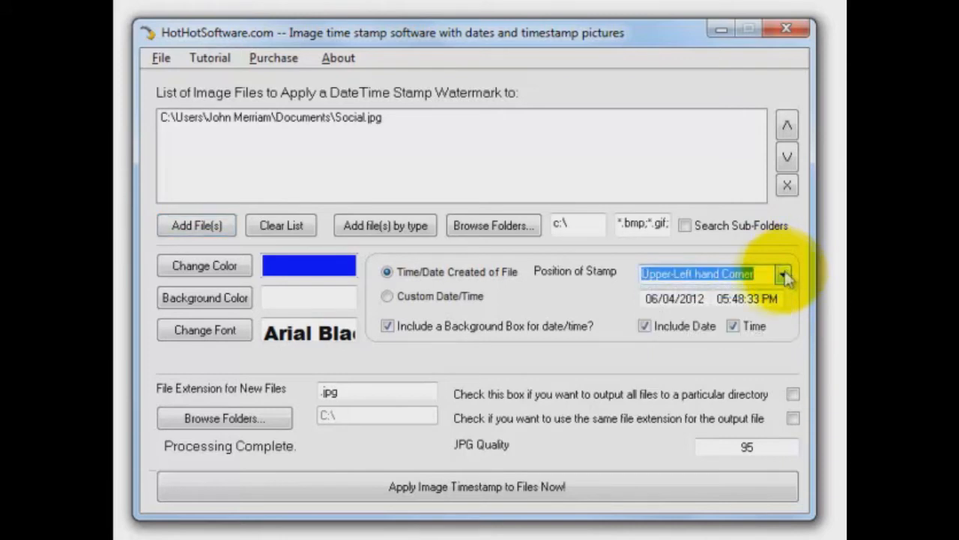
mouse_move(204, 265)
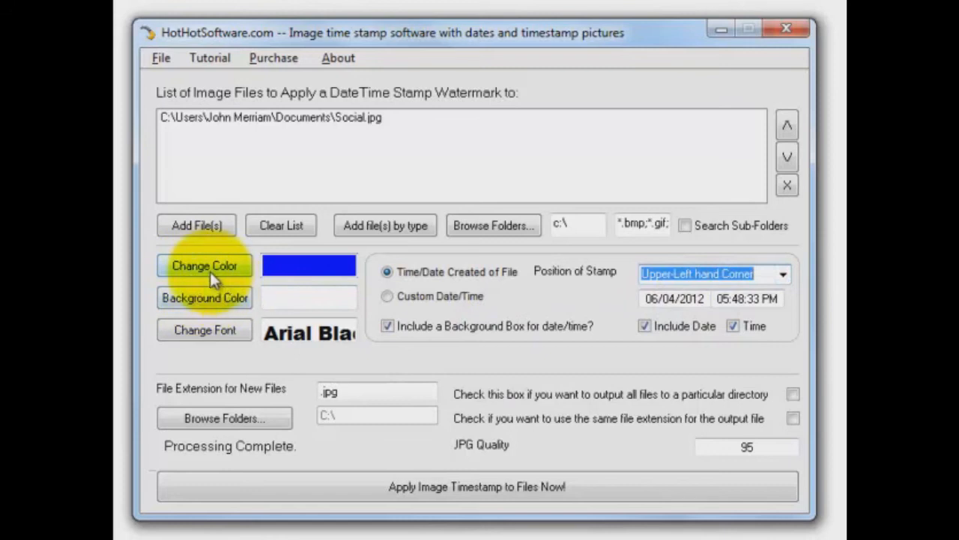
mouse_move(204, 297)
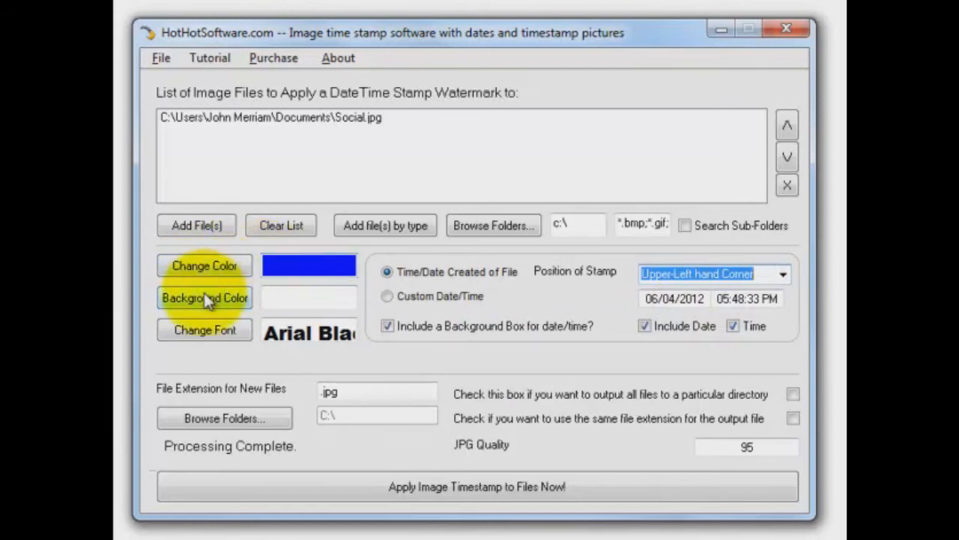
mouse_move(363, 333)
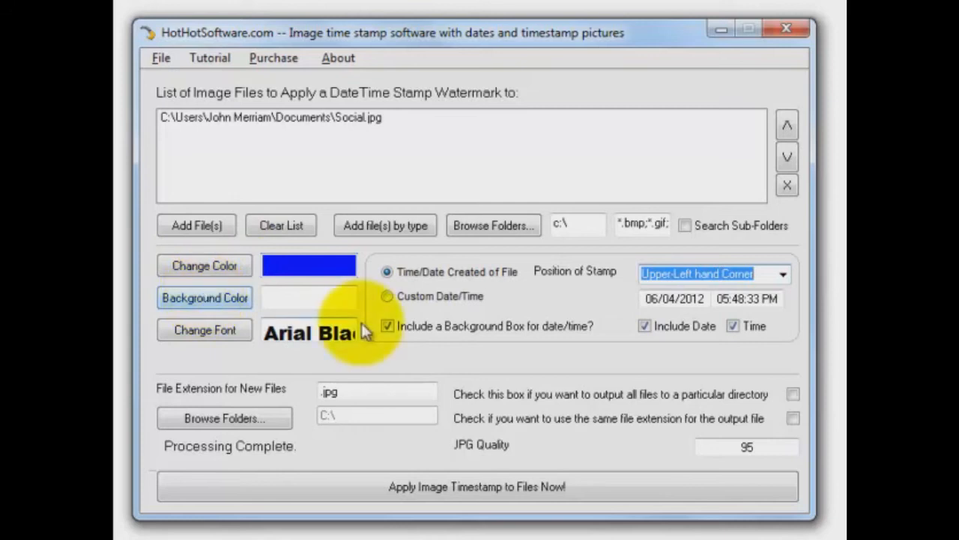
mouse_move(308, 333)
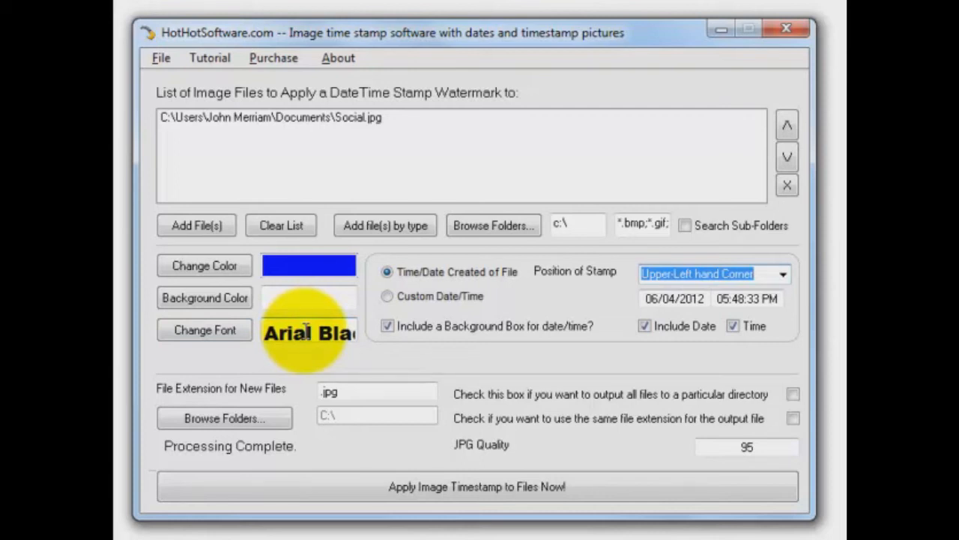
mouse_move(314, 137)
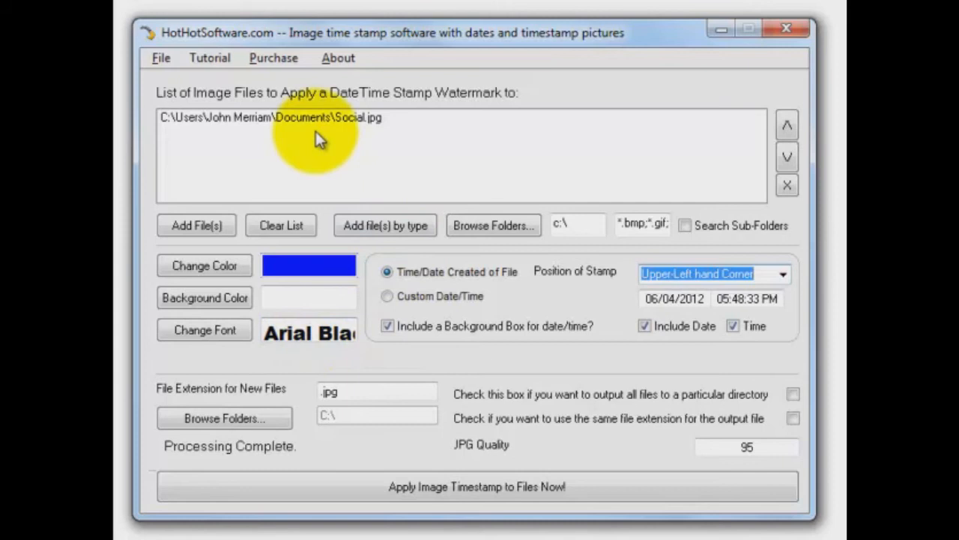
mouse_move(514, 237)
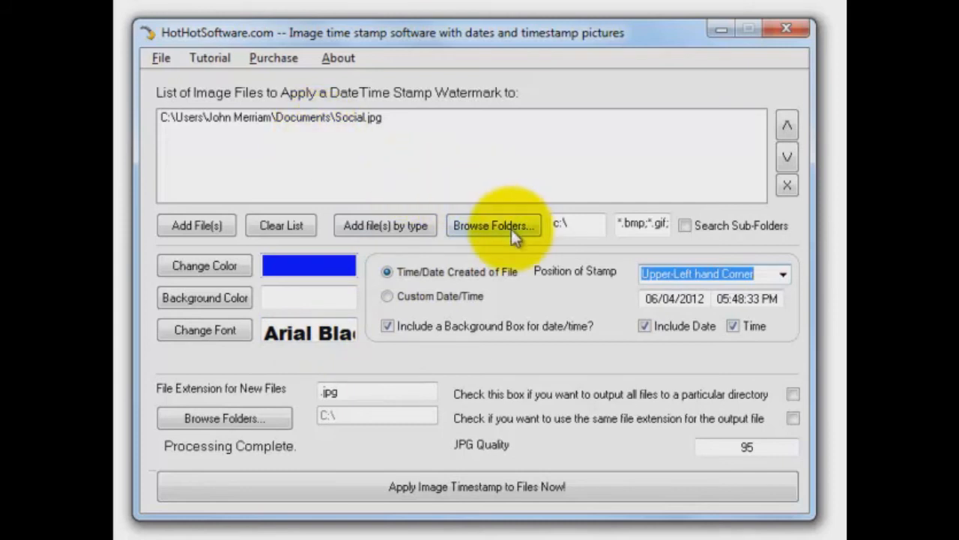
mouse_move(577, 228)
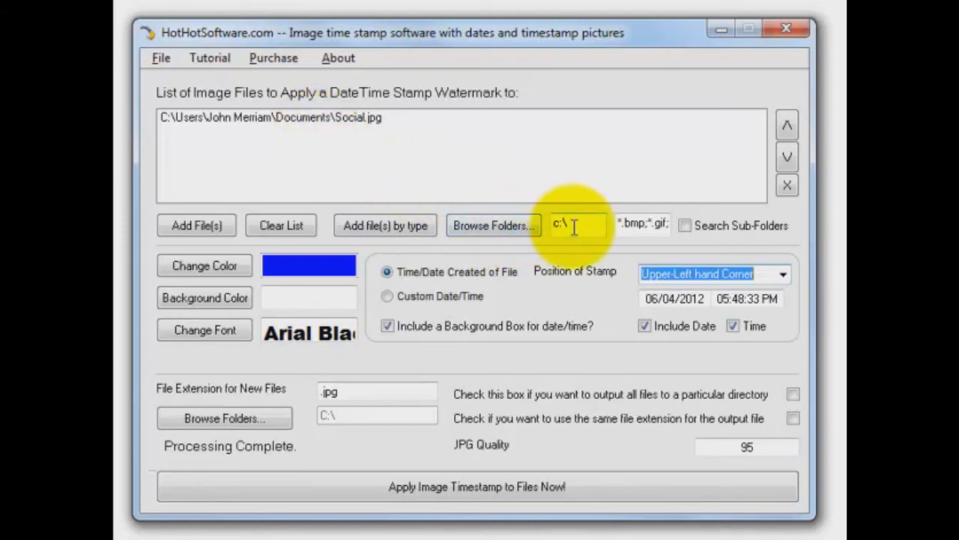
mouse_move(501, 465)
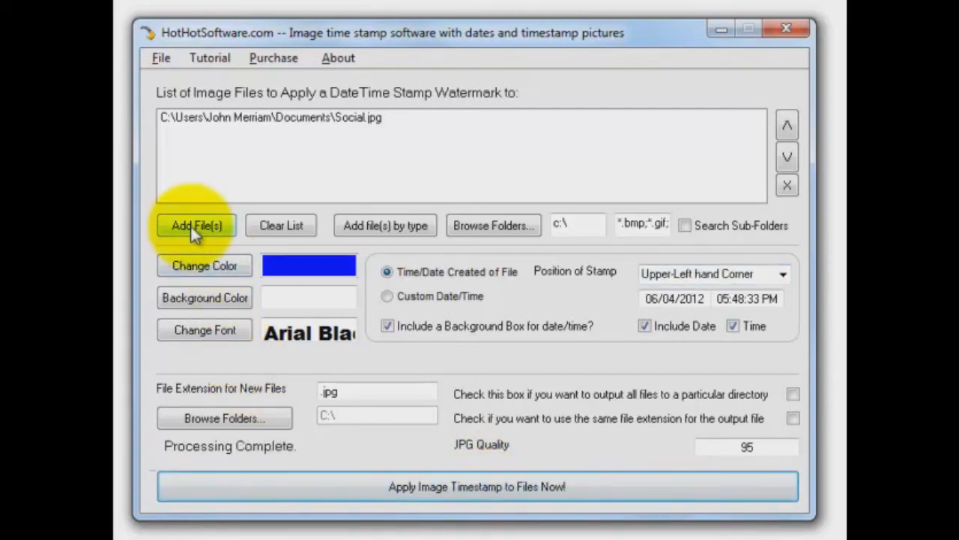
mouse_move(368, 134)
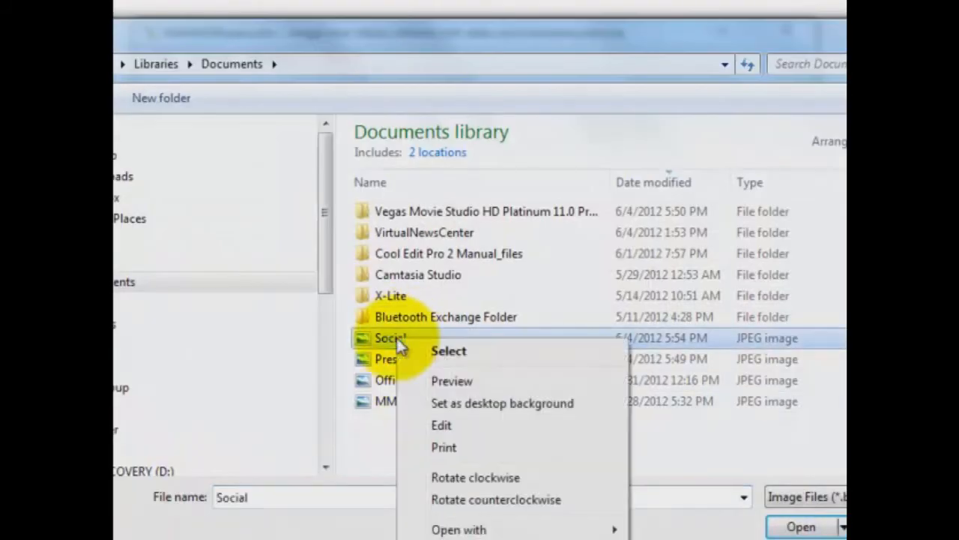
mouse_move(453, 380)
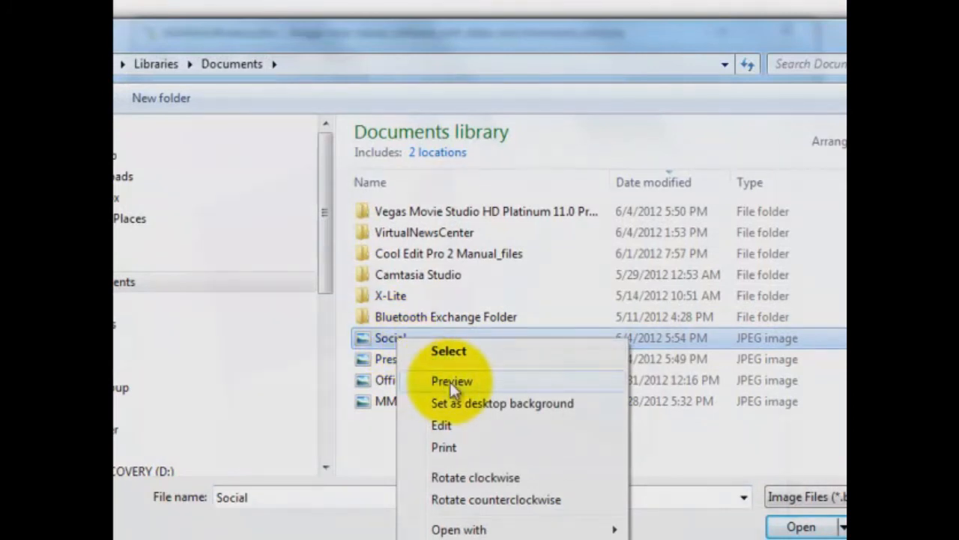
Step: Preview the stamped Social image in Windows Photo Viewer, then close the viewer and cancel the file dialog
click(451, 381)
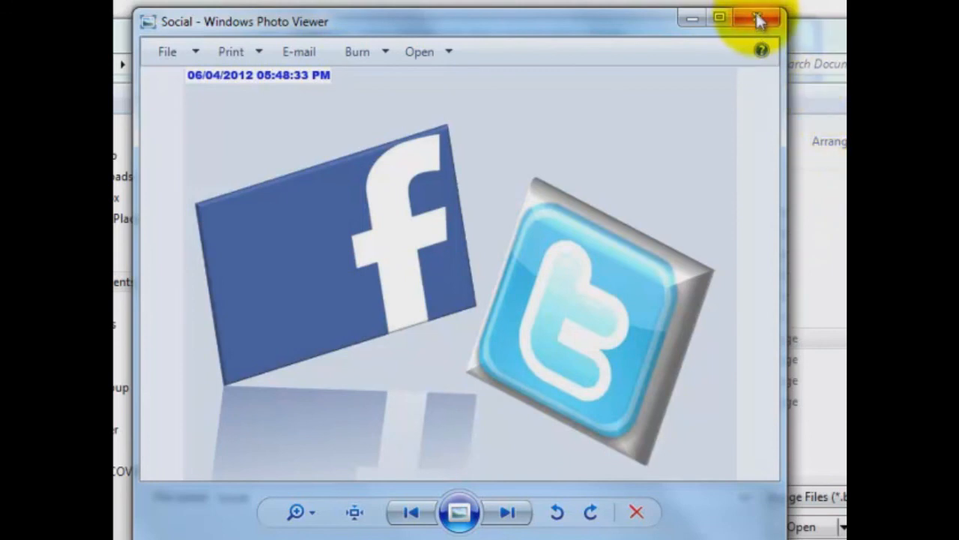
click(758, 18)
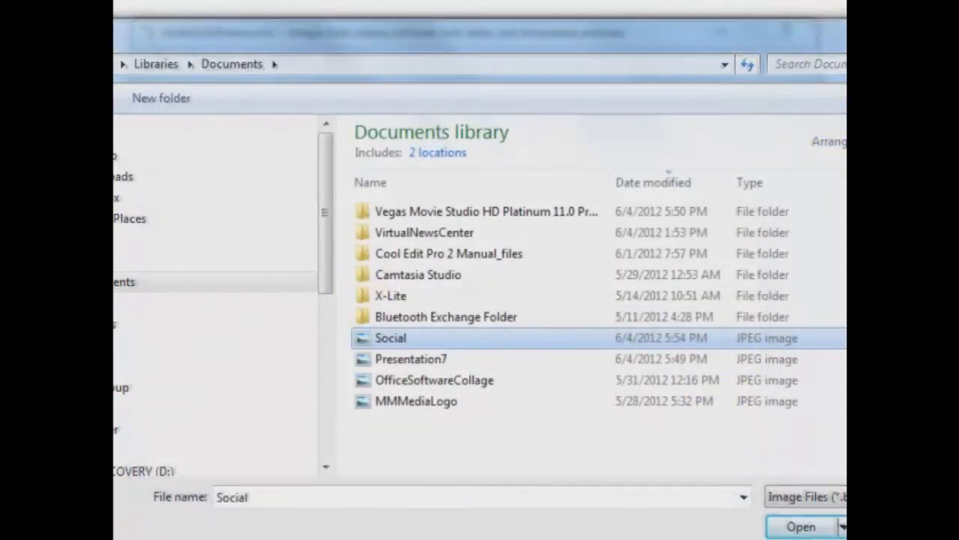
click(801, 525)
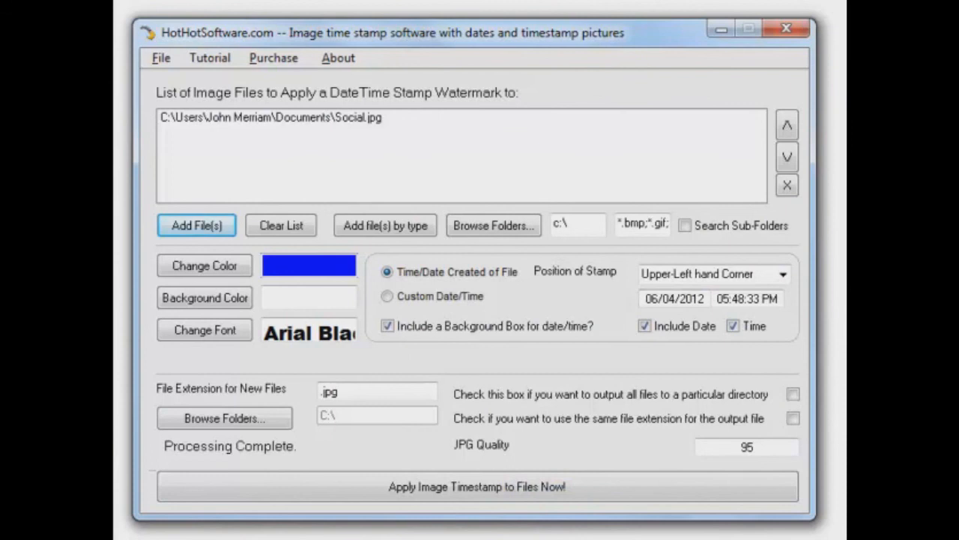